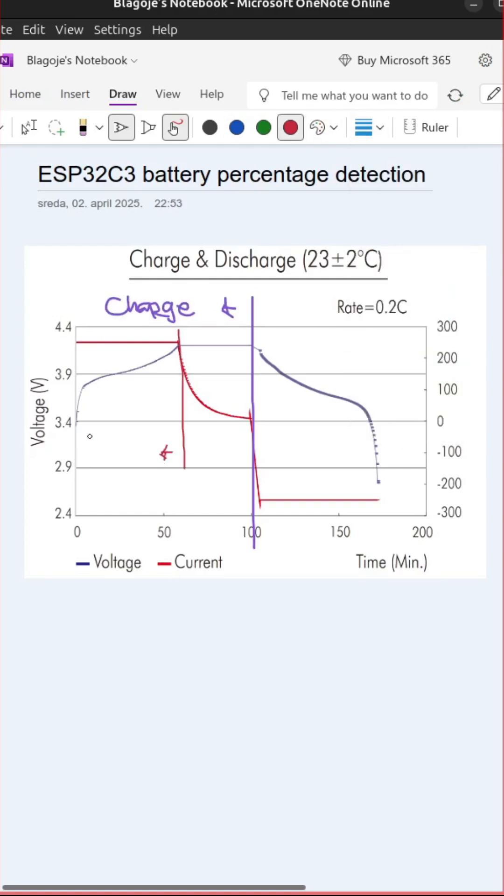
Switch ink colour and handwrite '3.6V' beside the discharge curve's knee
click(323, 127)
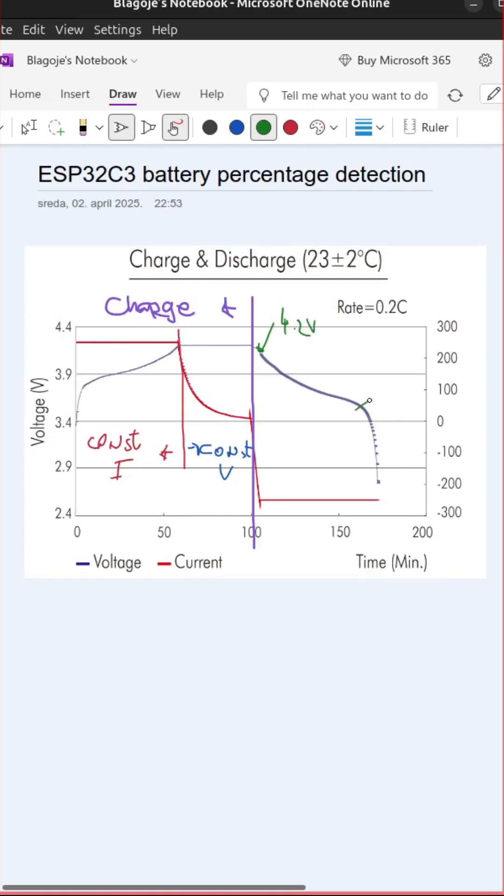
drag(358, 409, 411, 406)
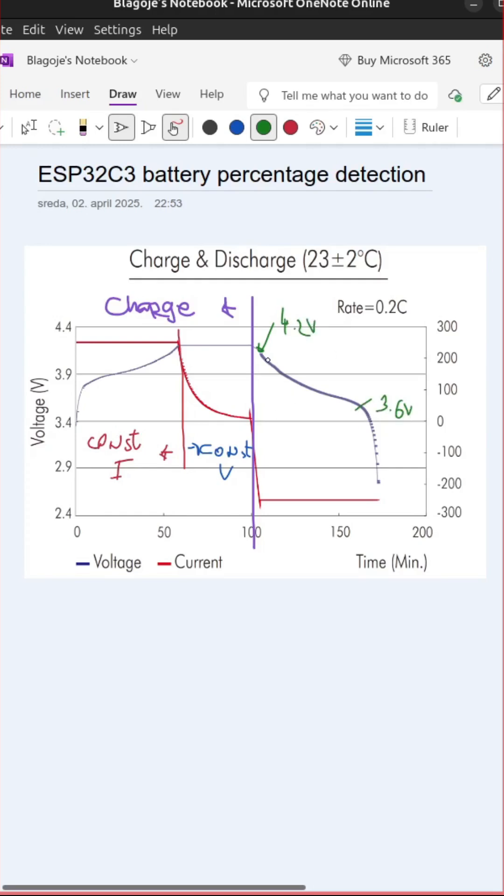
Scroll down past the chart to the requirements, attenuation table and divider sketch
scroll(down, 3)
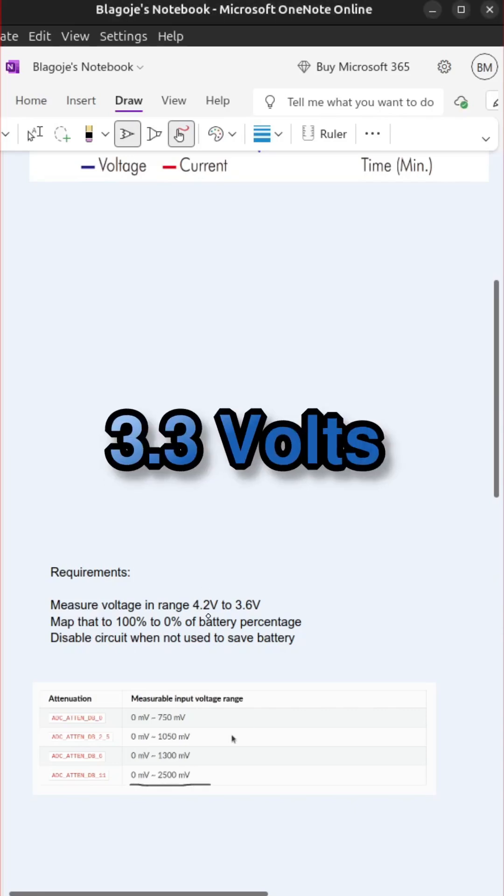
scroll(down, 3)
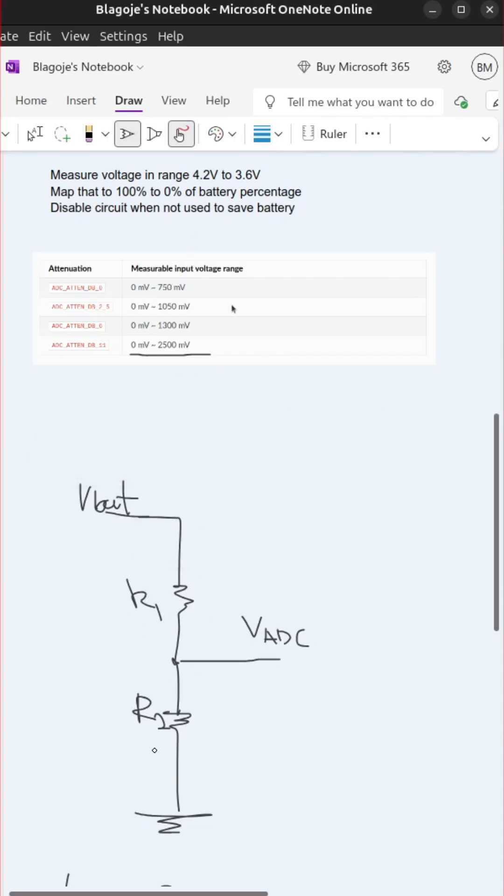
Scroll to the divider schematic and ink a stroke with the pen beside it
scroll(down, 3)
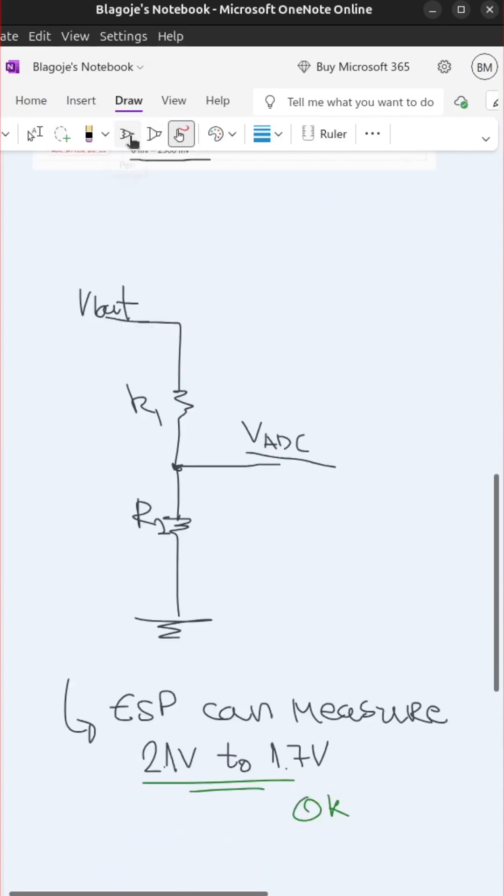
click(126, 133)
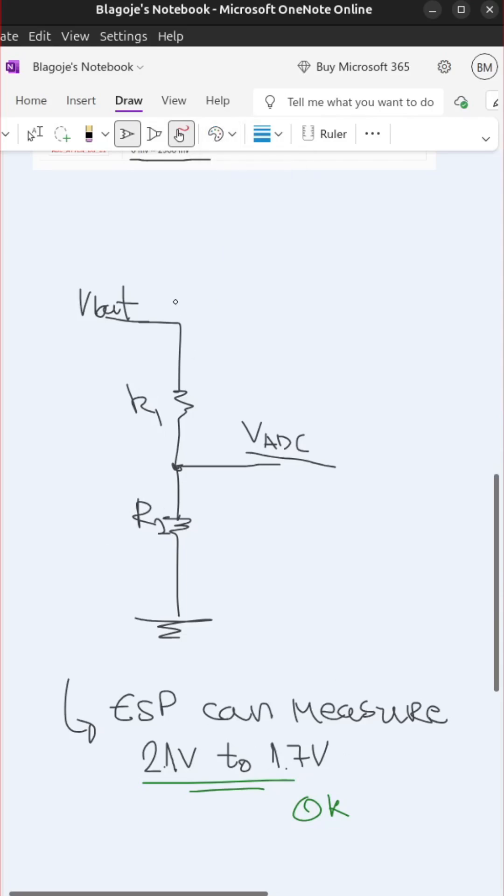
drag(166, 299, 194, 566)
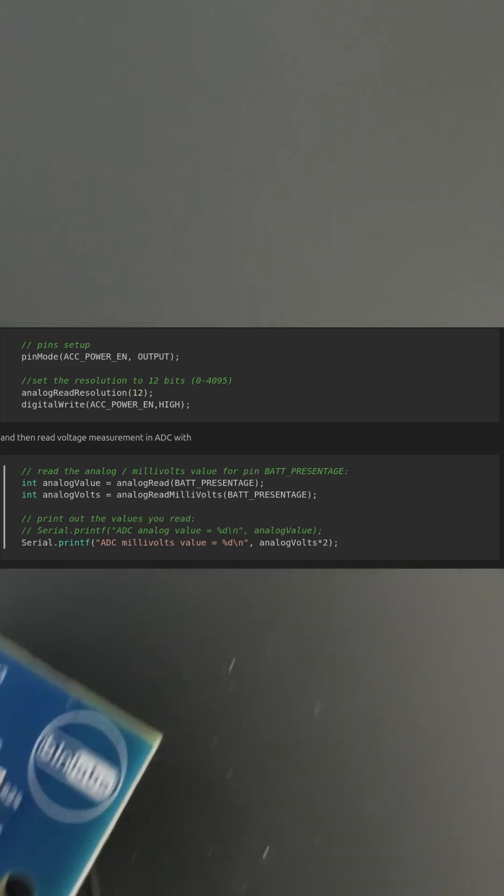
Scroll down to the pin setup, analogRead and analogContinuous code blocks
scroll(down, 3)
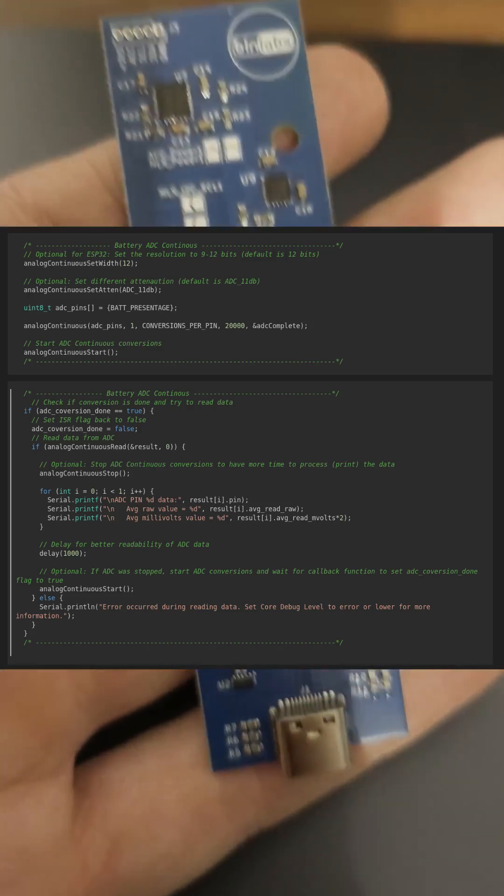